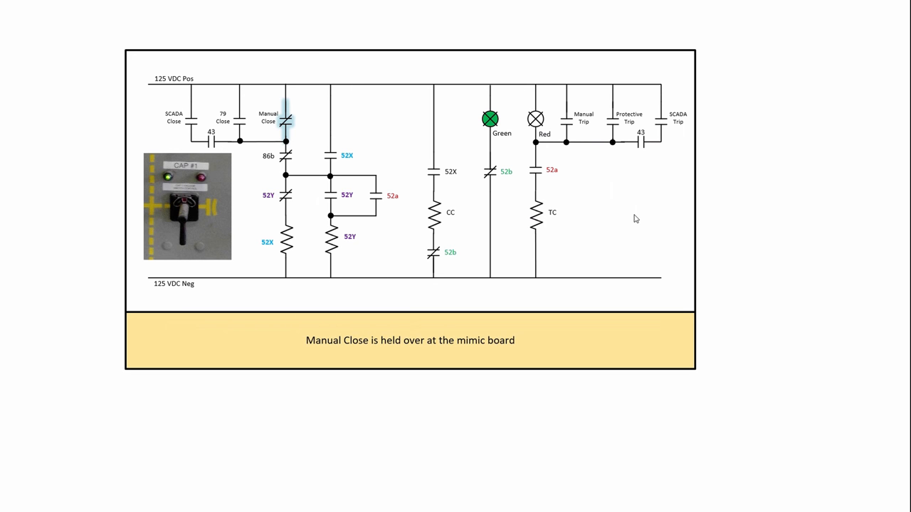
mouse_move(316, 125)
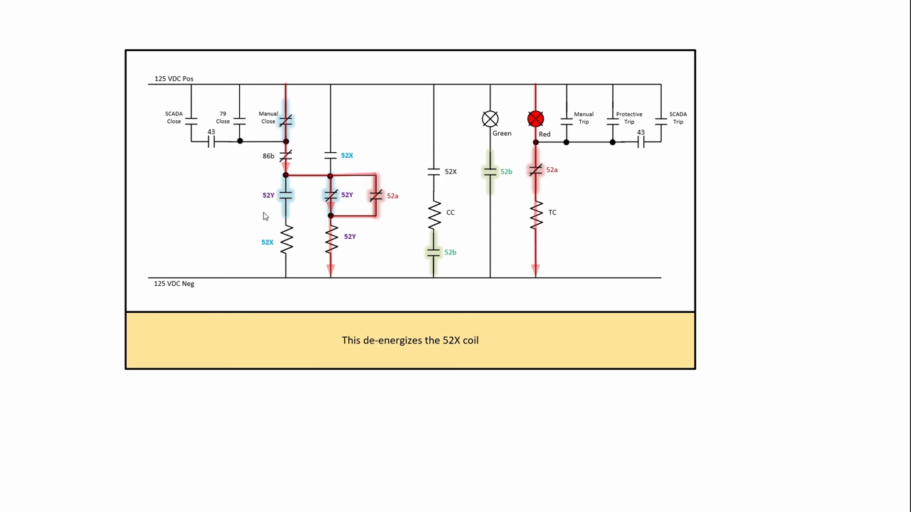
mouse_move(292, 198)
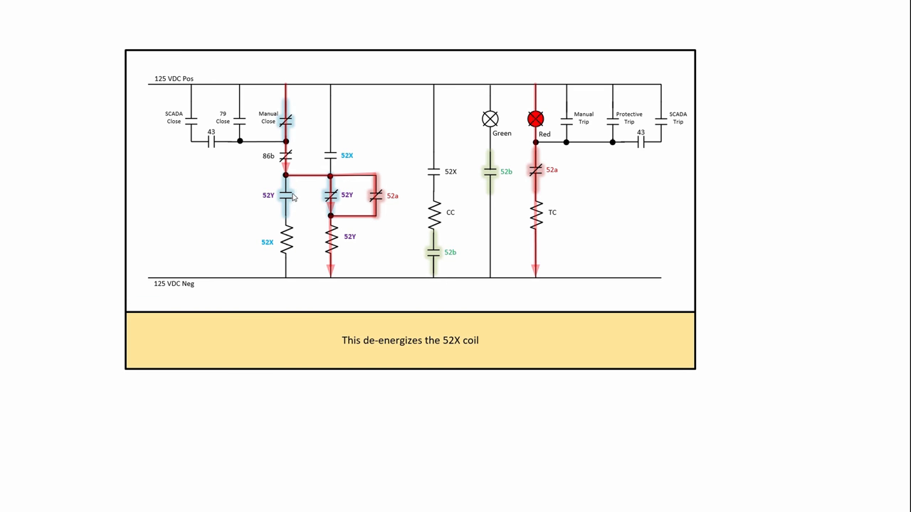
mouse_move(265, 129)
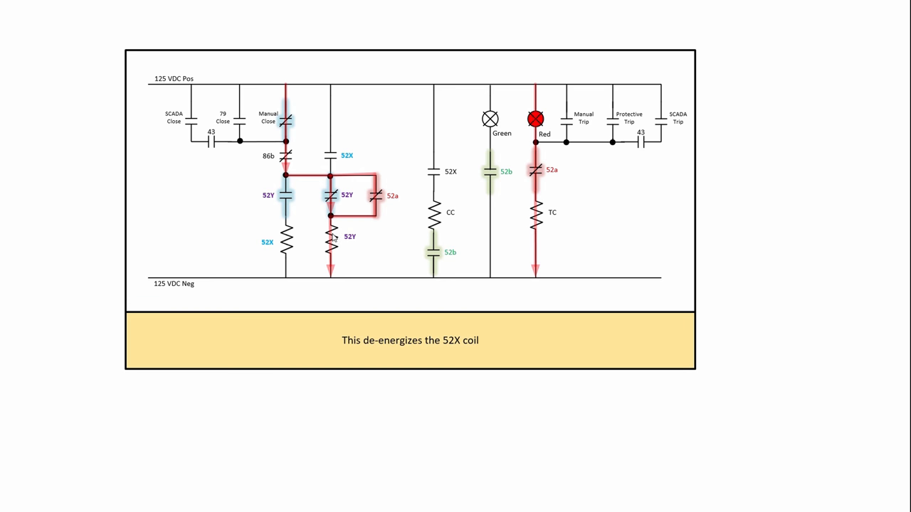
mouse_move(354, 208)
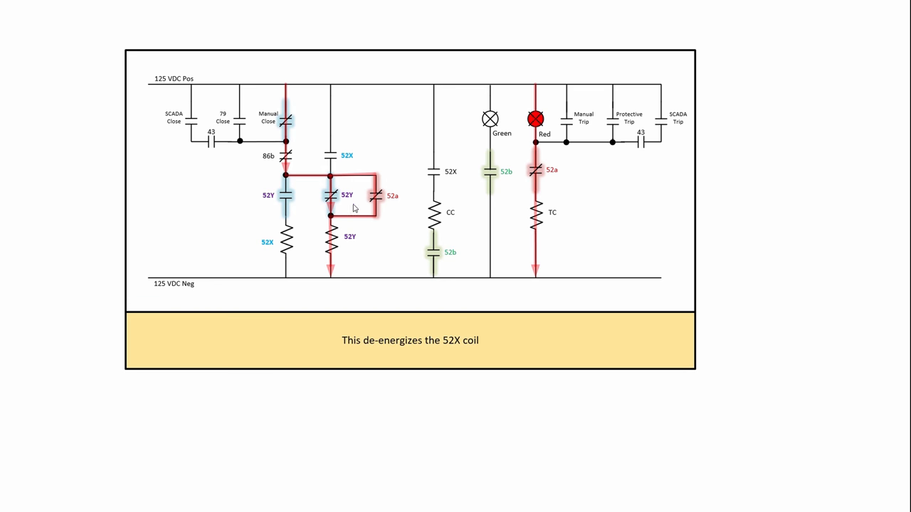
mouse_move(366, 177)
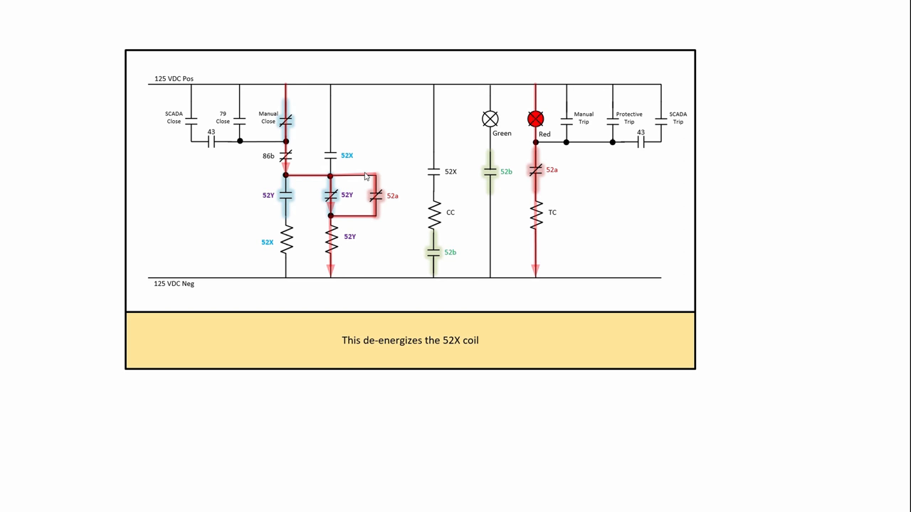
mouse_move(388, 206)
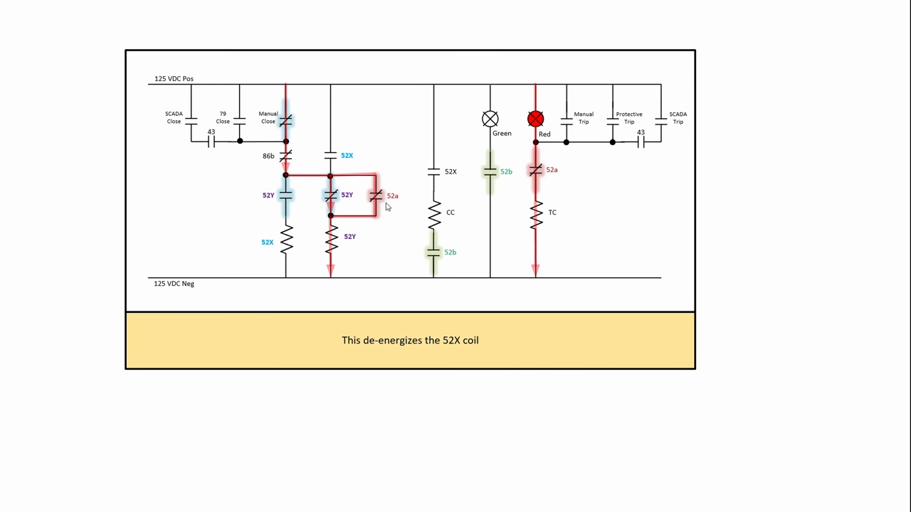
mouse_move(327, 194)
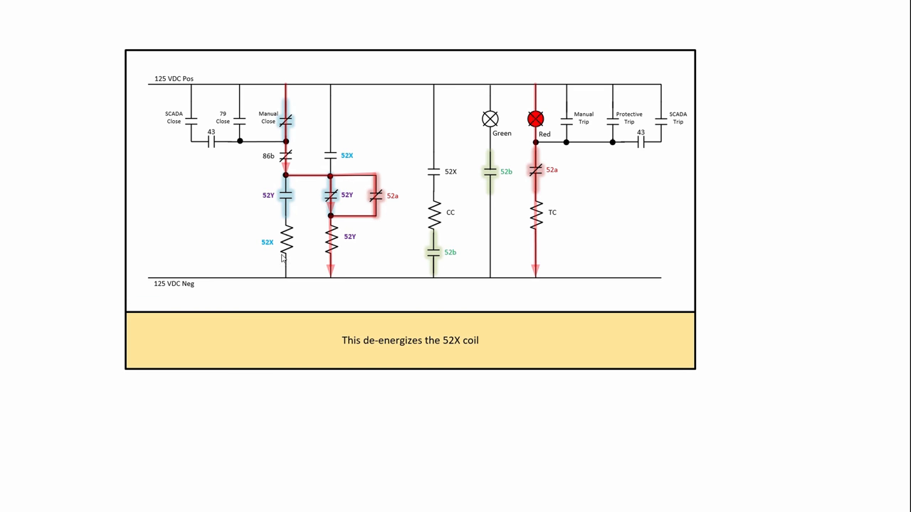
mouse_move(224, 244)
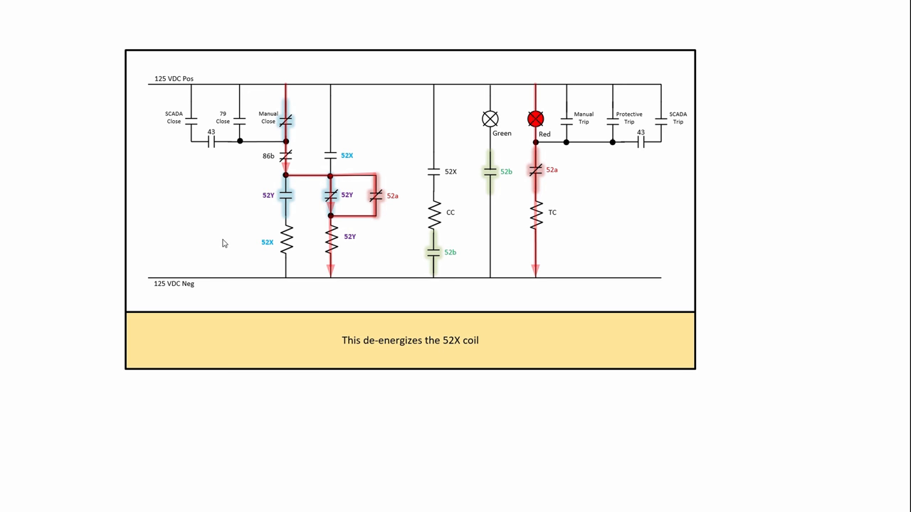